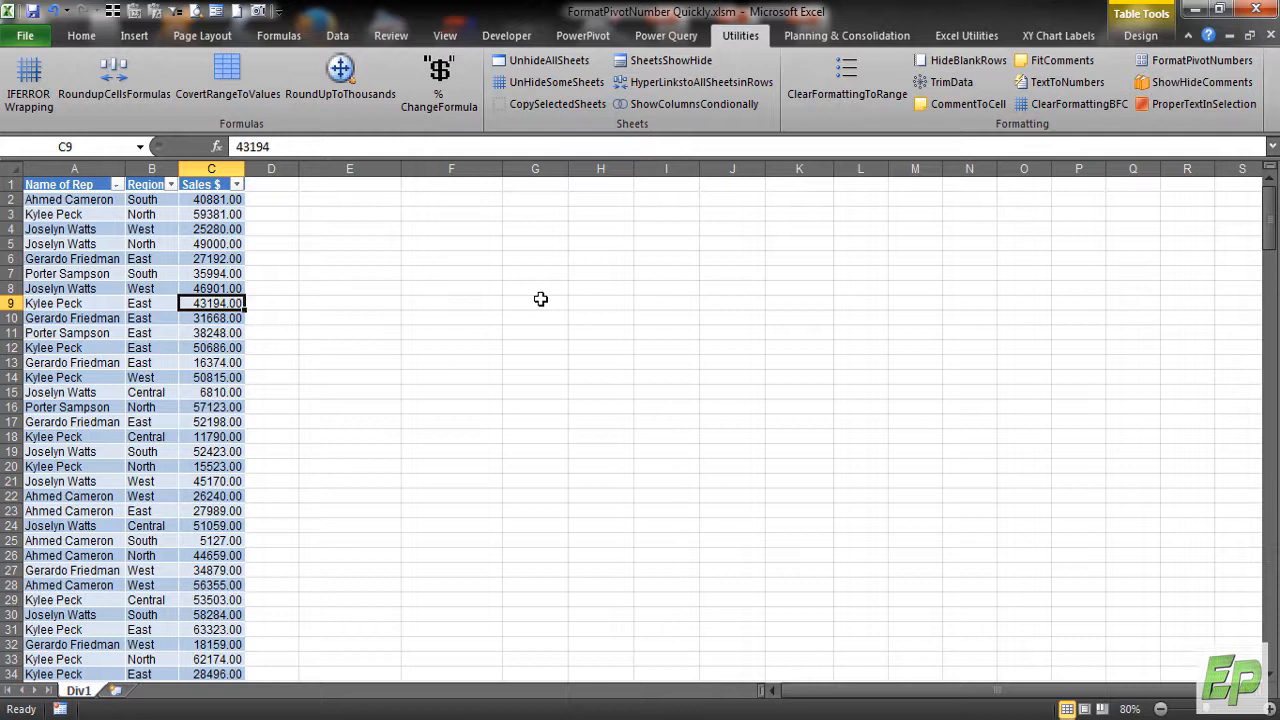
pyautogui.moveTo(168, 320)
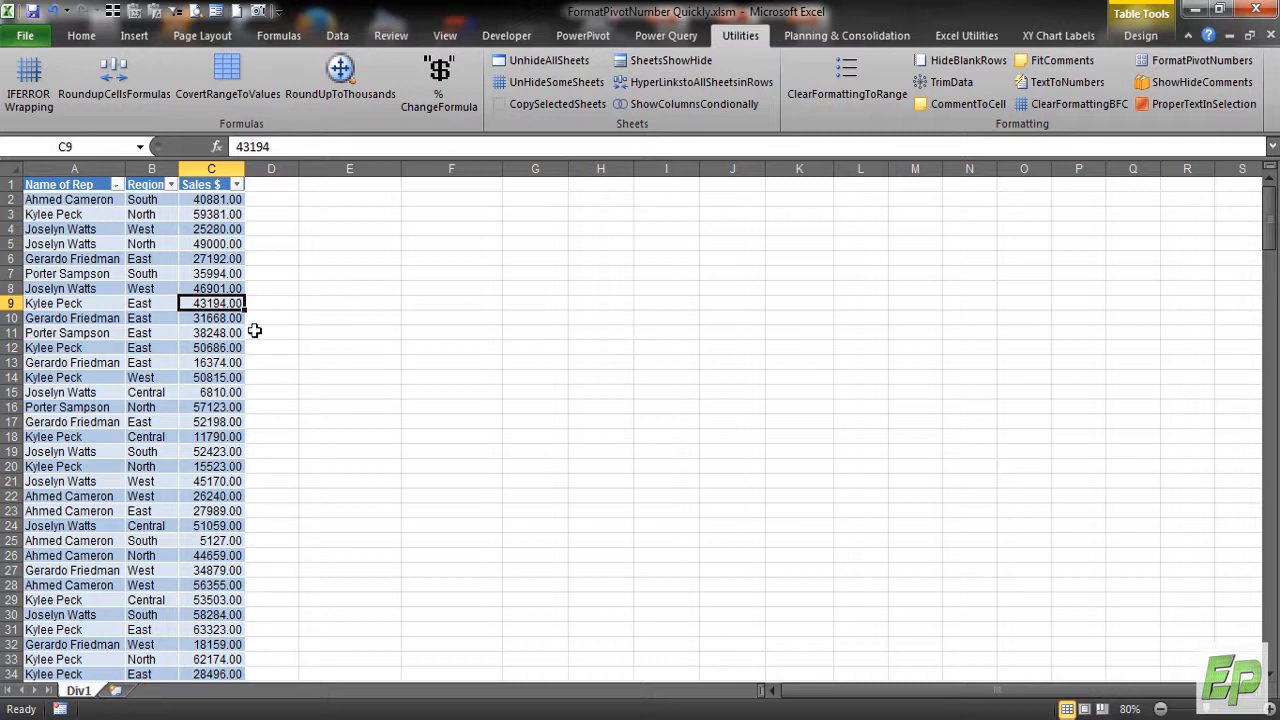
pyautogui.moveTo(72, 231)
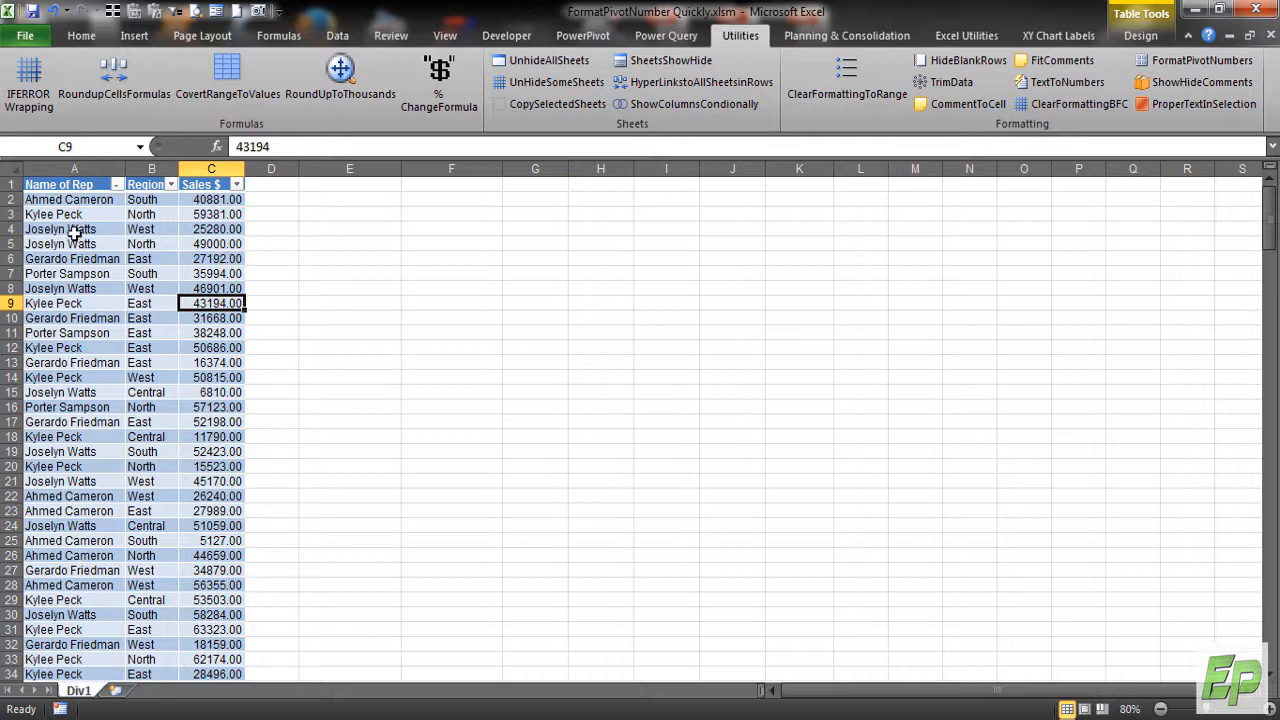
# - Summarize the sales table as a PivotTable on the existing worksheet at cell E7
pyautogui.click(151, 258)
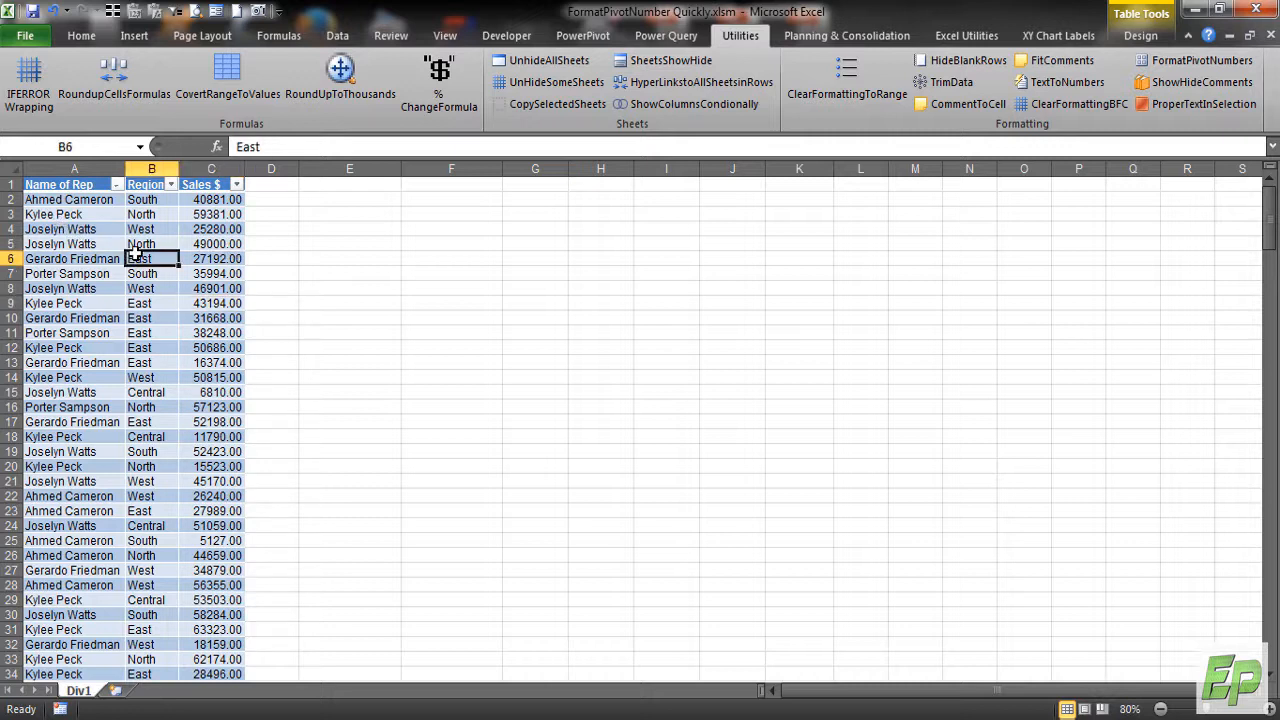
pyautogui.click(210, 244)
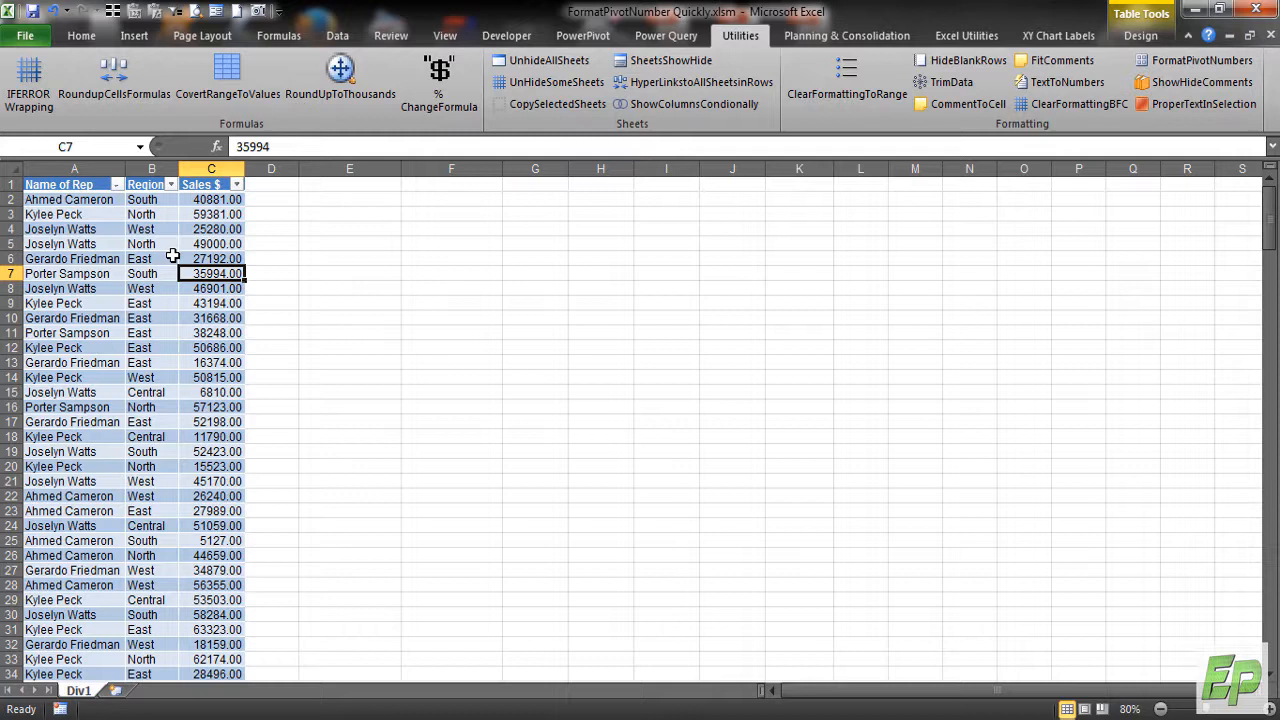
pyautogui.click(151, 259)
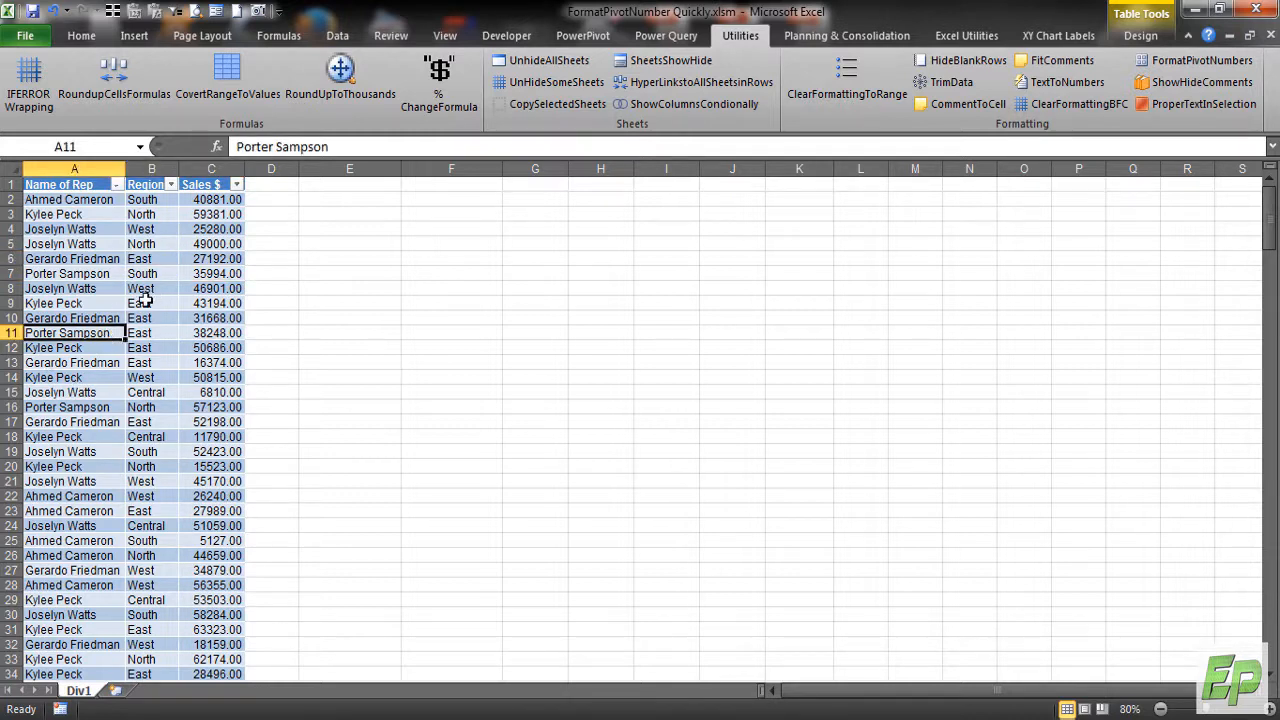
pyautogui.click(67, 273)
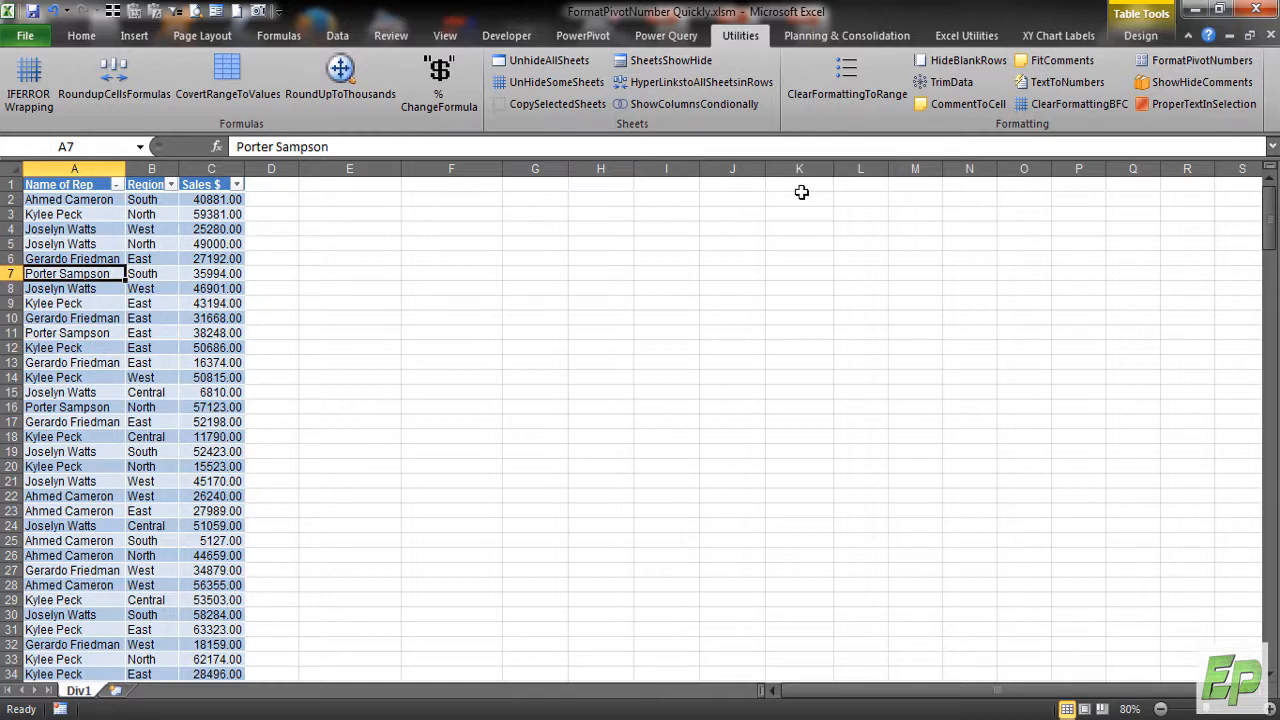
pyautogui.click(1141, 35)
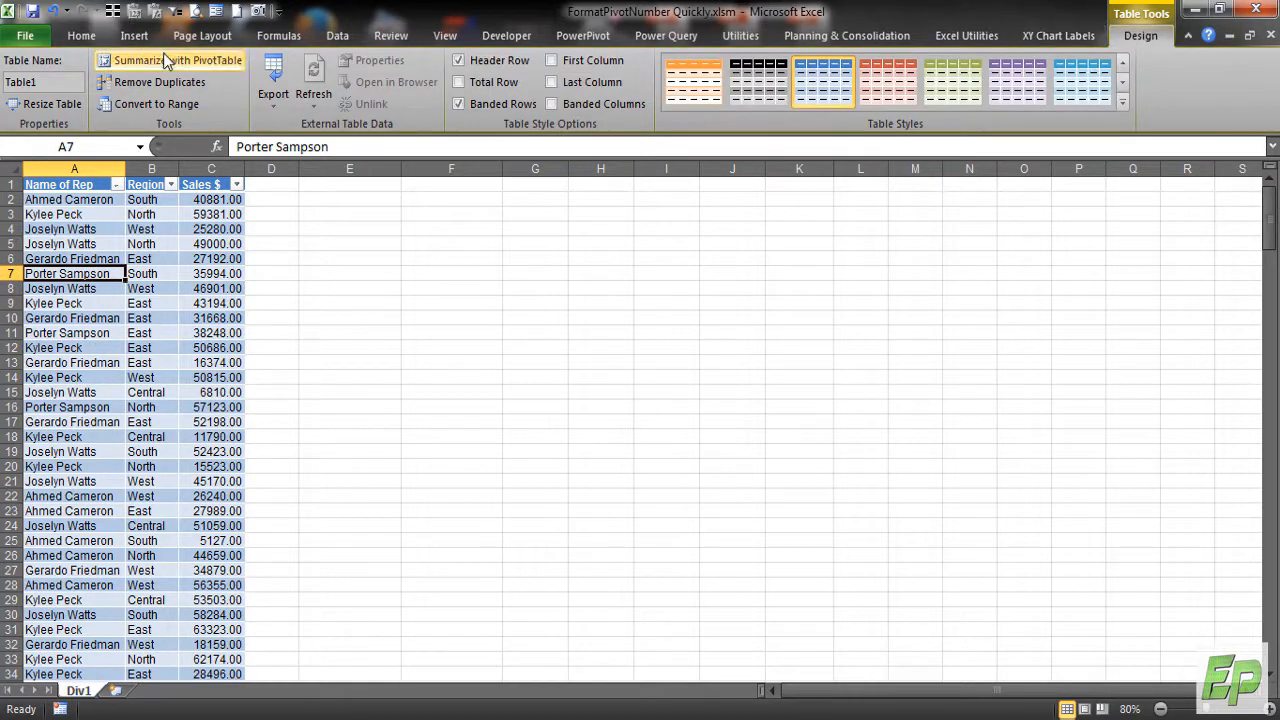
pyautogui.click(179, 60)
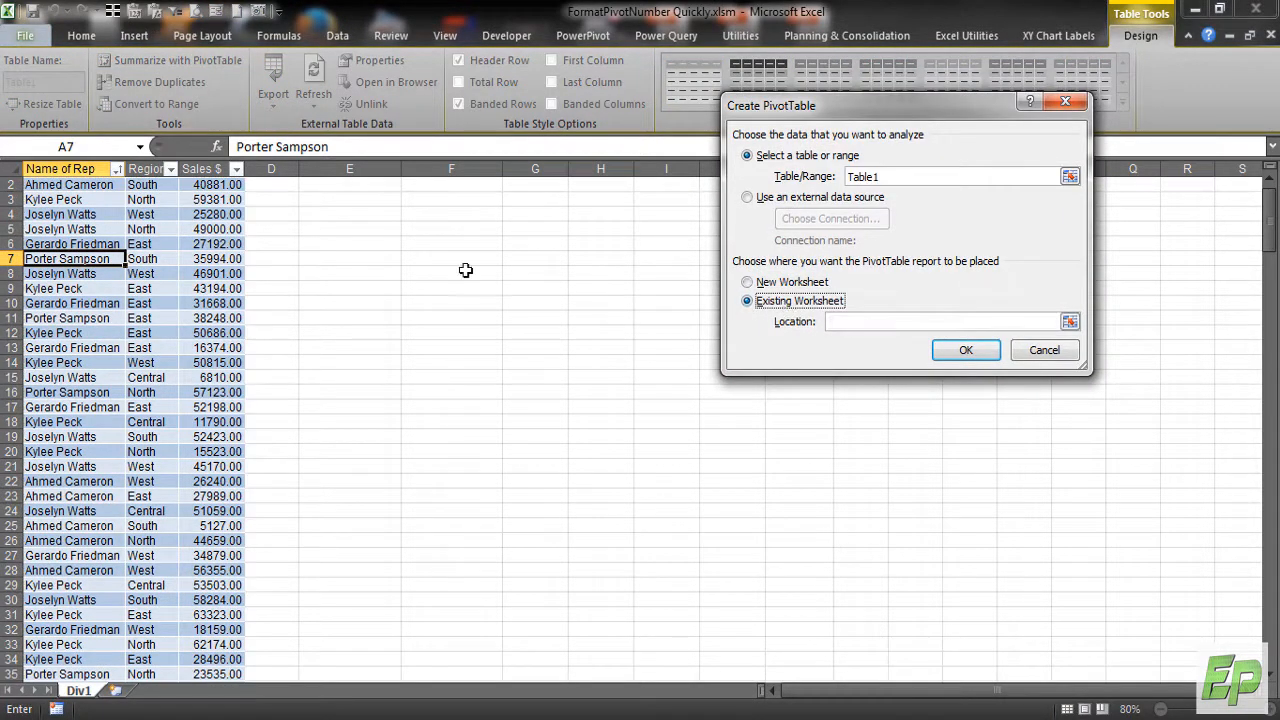
pyautogui.click(964, 350)
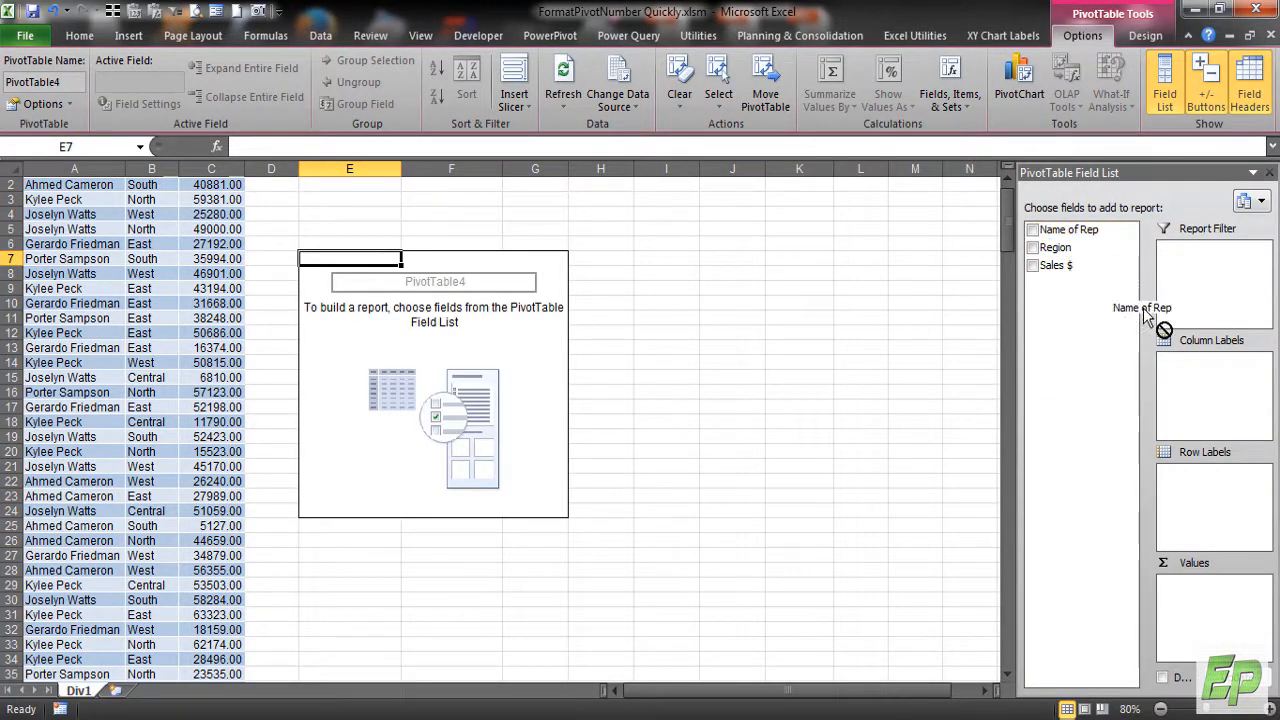
# - Add Name of Rep as rows, Region as columns, and sum Sales $
pyautogui.click(1033, 229)
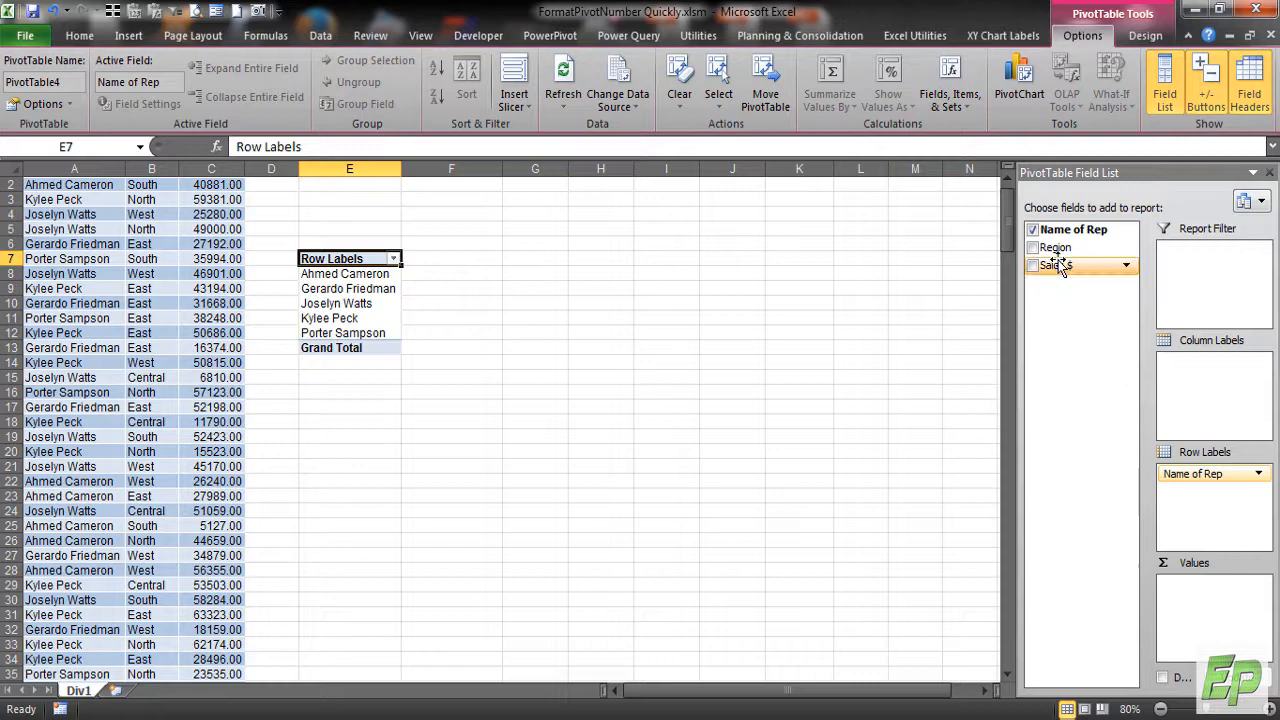
pyautogui.click(1033, 247)
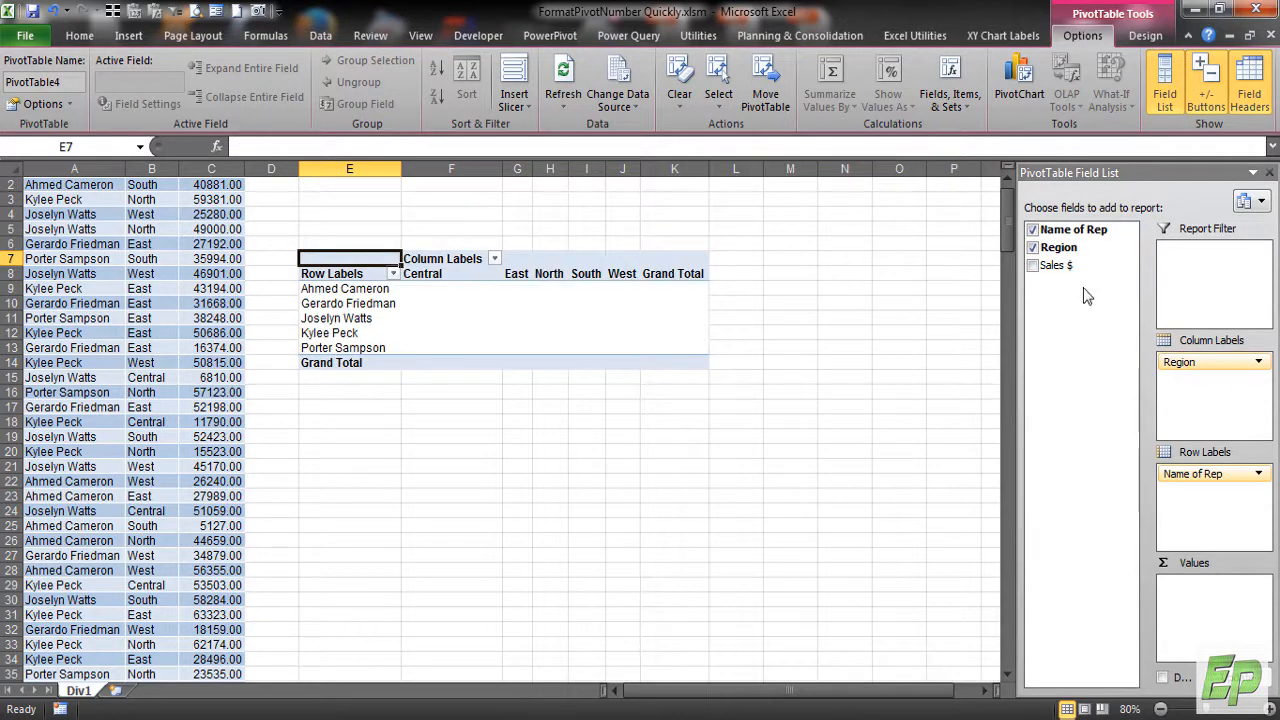
pyautogui.click(1033, 265)
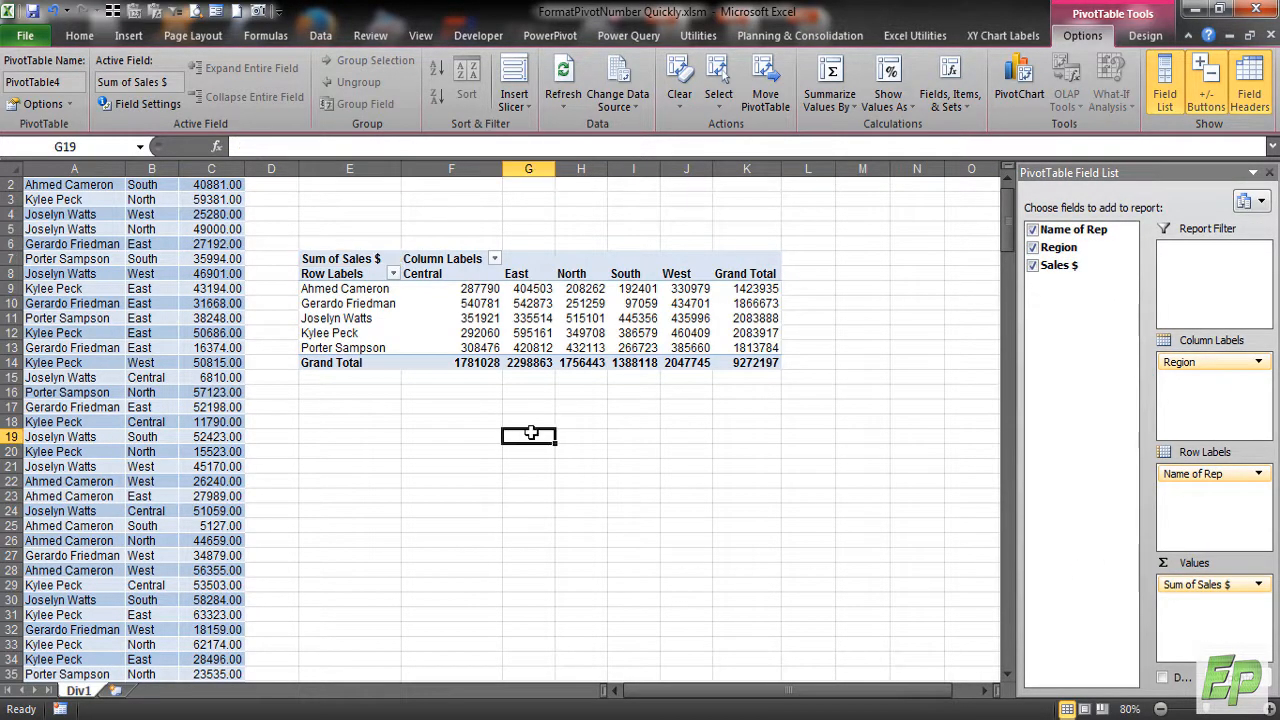
pyautogui.click(80, 35)
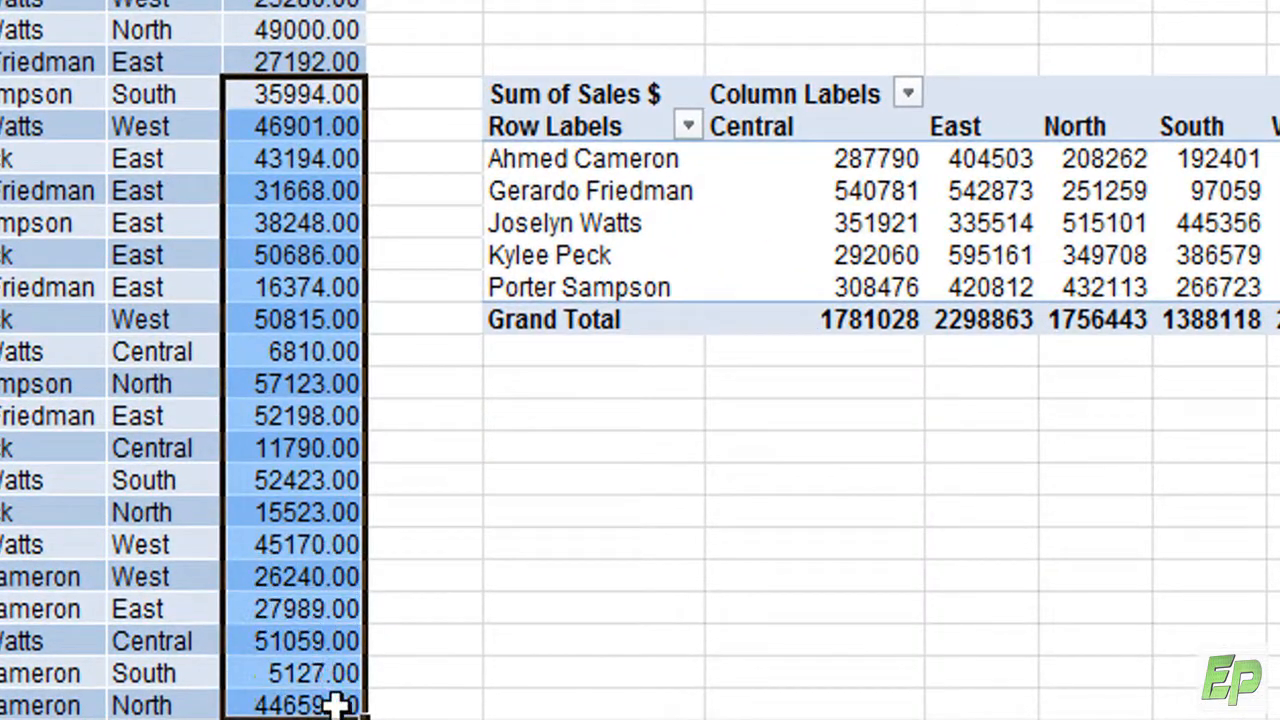
pyautogui.moveTo(345, 85)
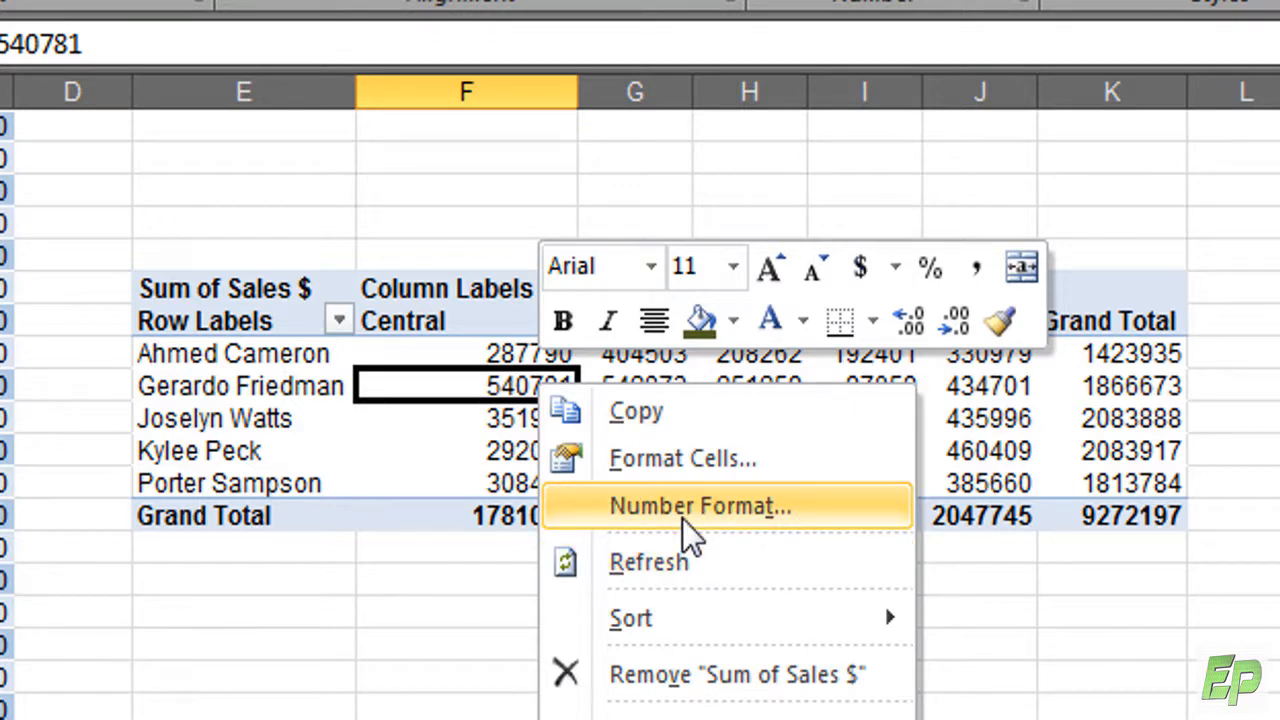
# - Format the pivot sums as Number with two decimals and a 1000 separator
pyautogui.click(698, 506)
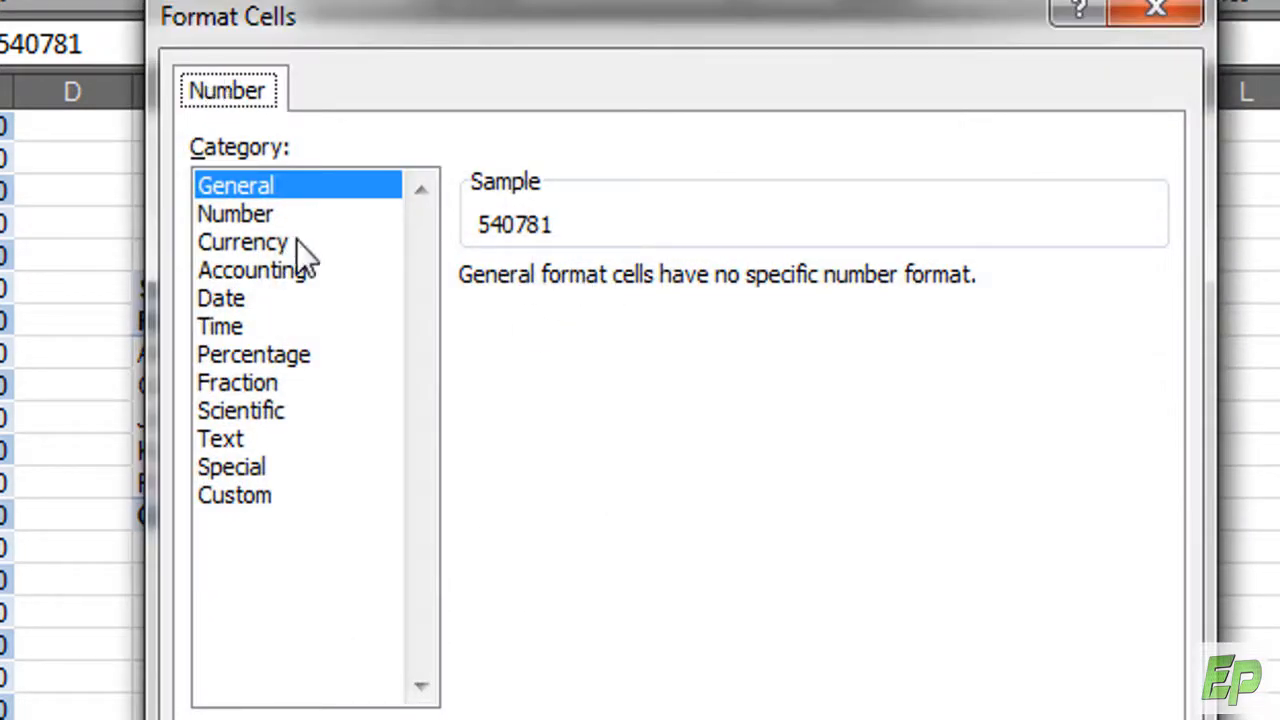
pyautogui.click(235, 213)
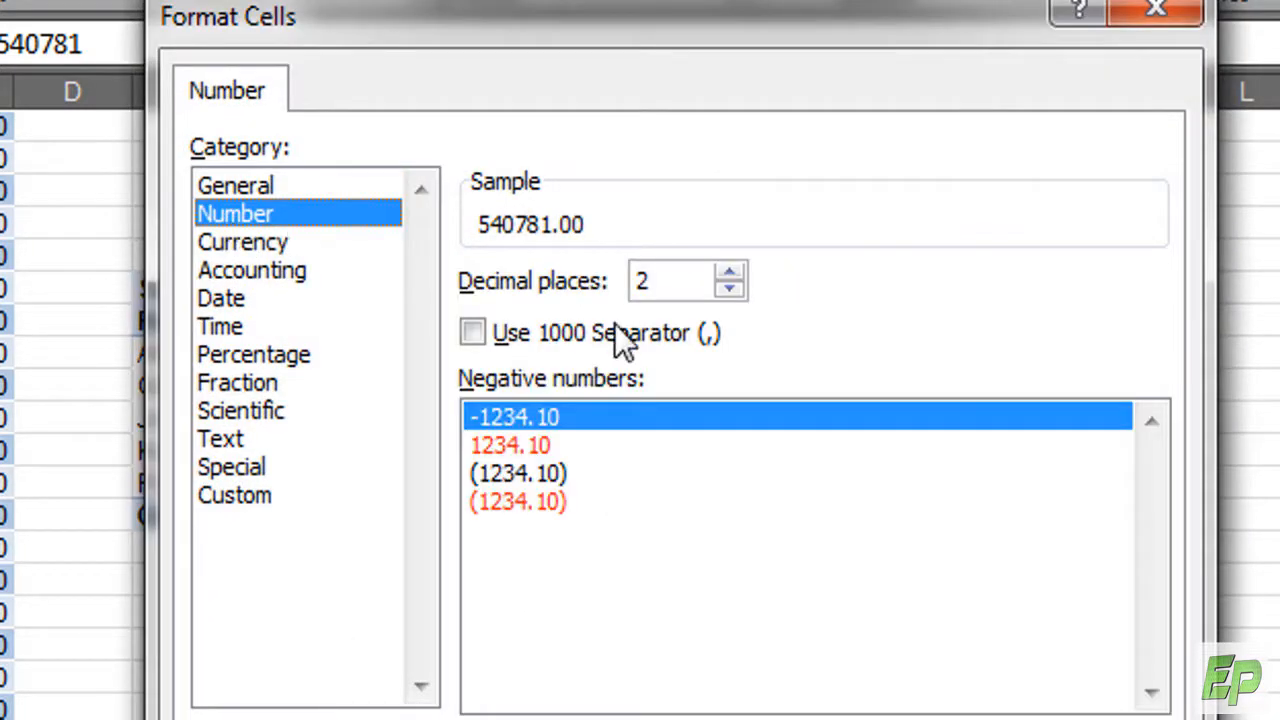
pyautogui.click(472, 332)
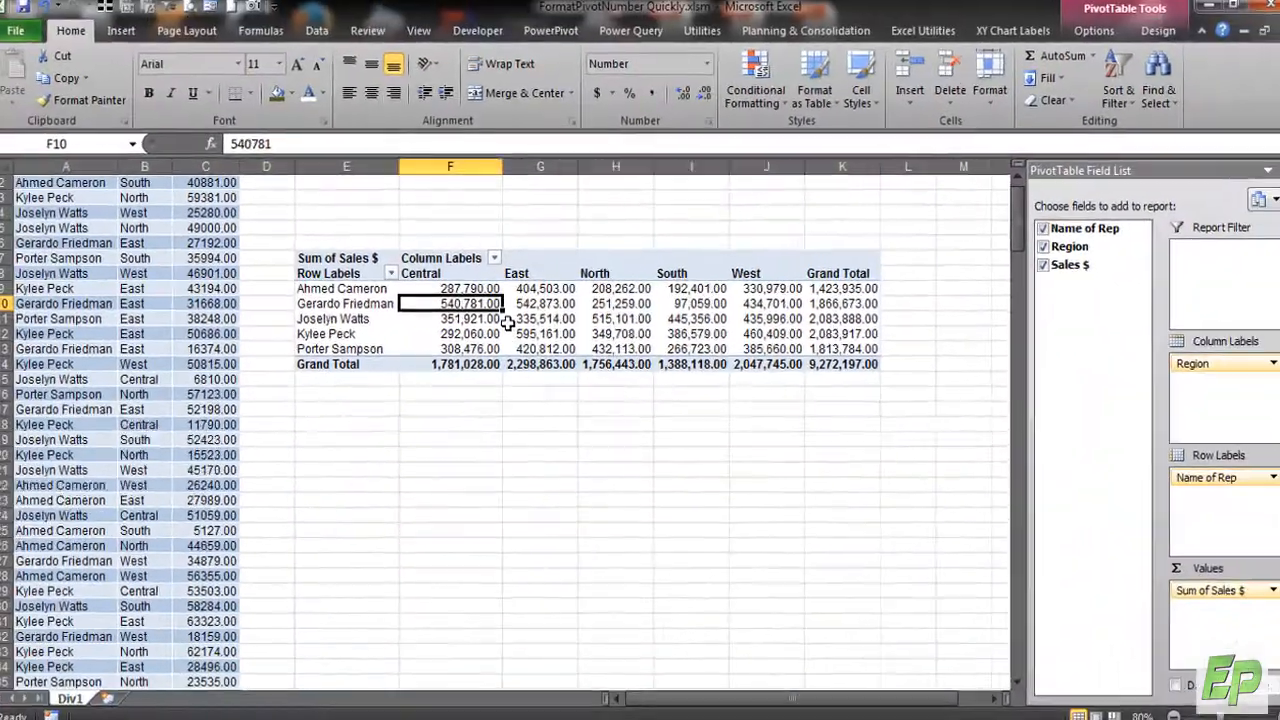
pyautogui.moveTo(508, 320)
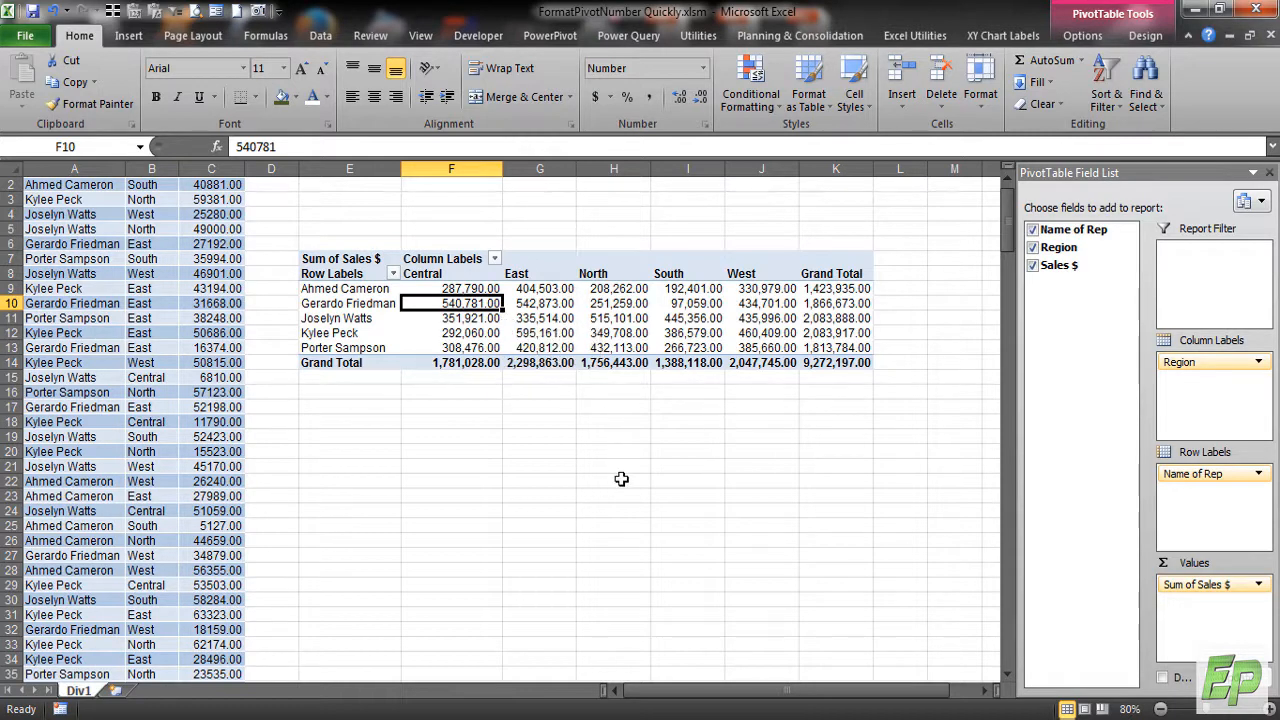
pyautogui.moveTo(525, 525)
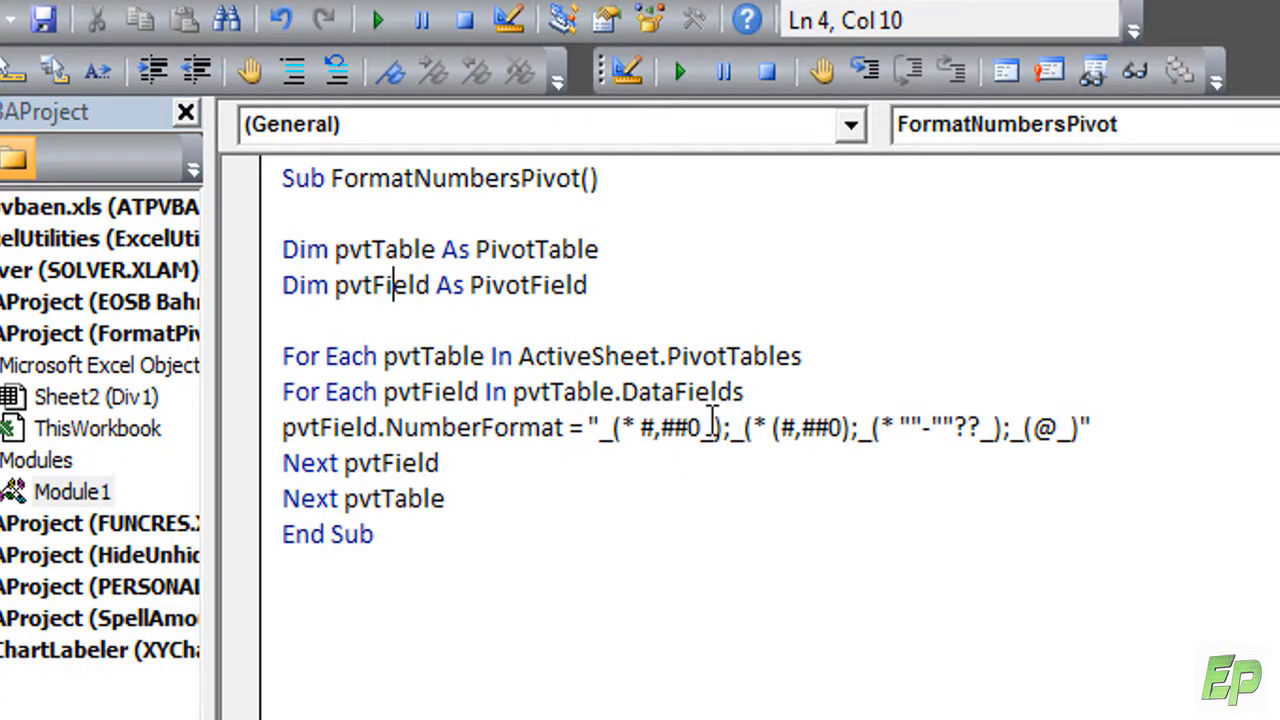
pyautogui.moveTo(710, 280)
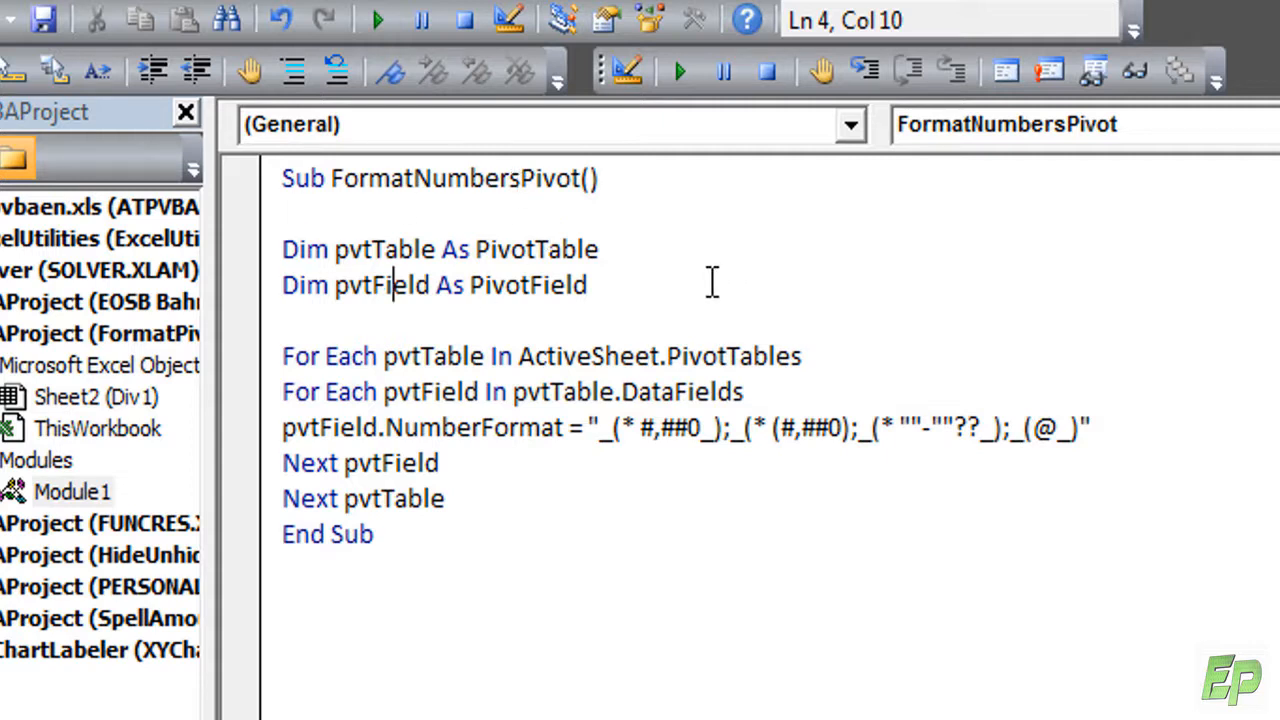
pyautogui.moveTo(533, 343)
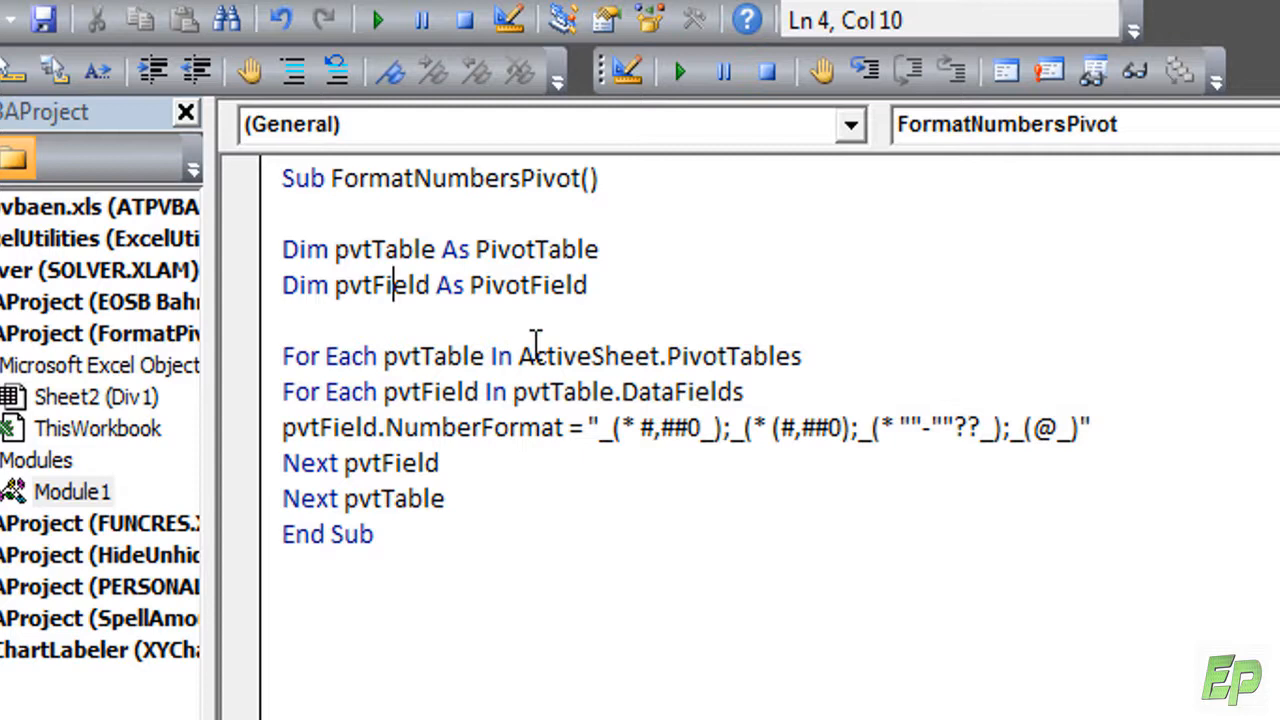
pyautogui.moveTo(870, 352)
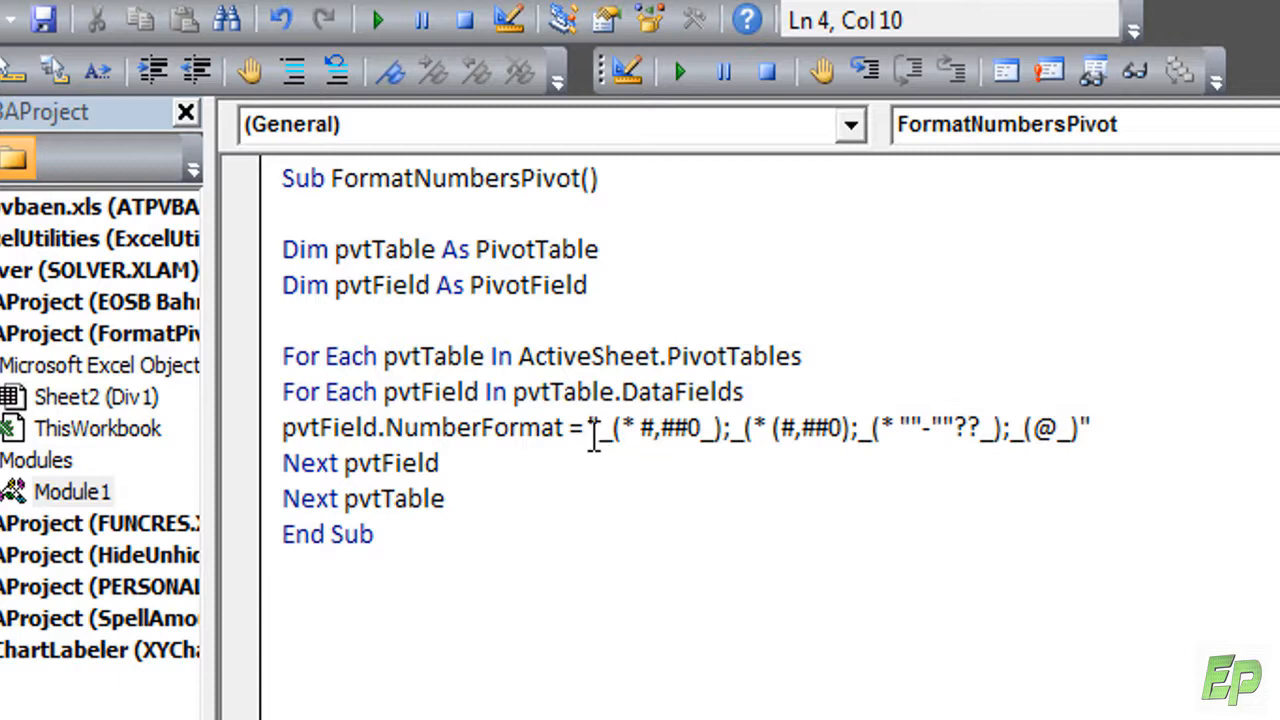
pyautogui.click(1095, 427)
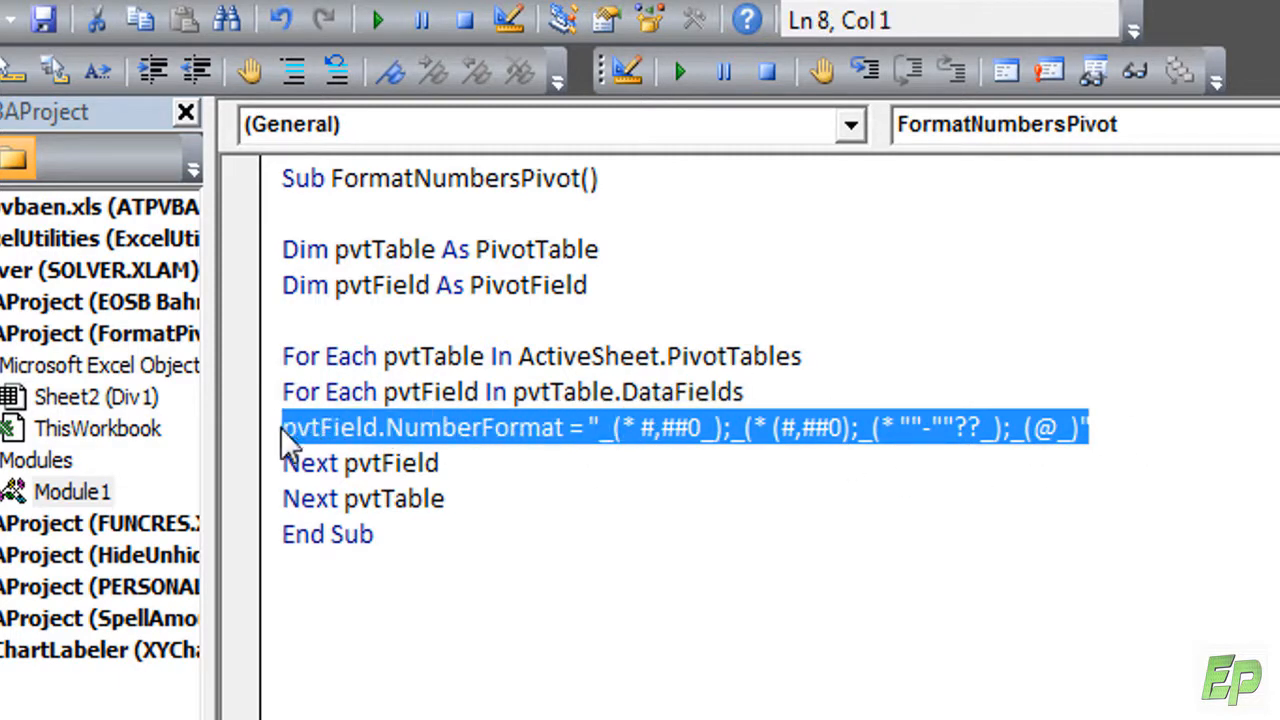
pyautogui.click(595, 427)
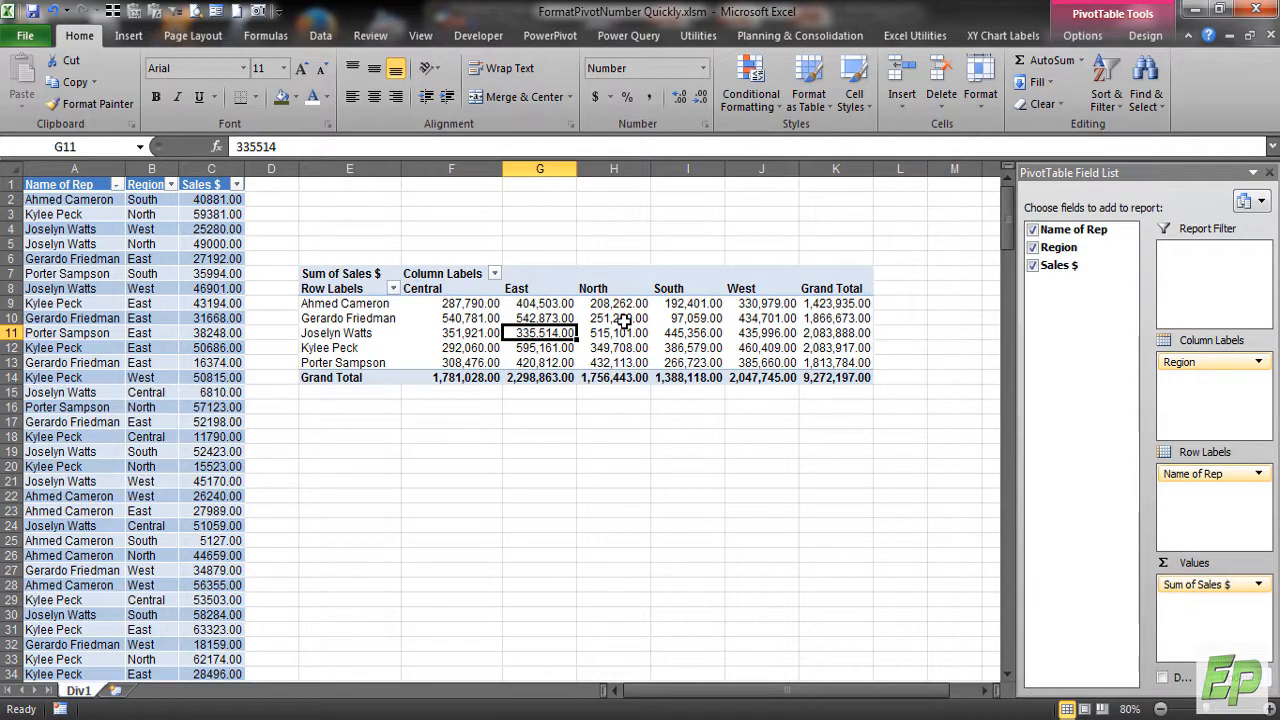
pyautogui.moveTo(620, 330)
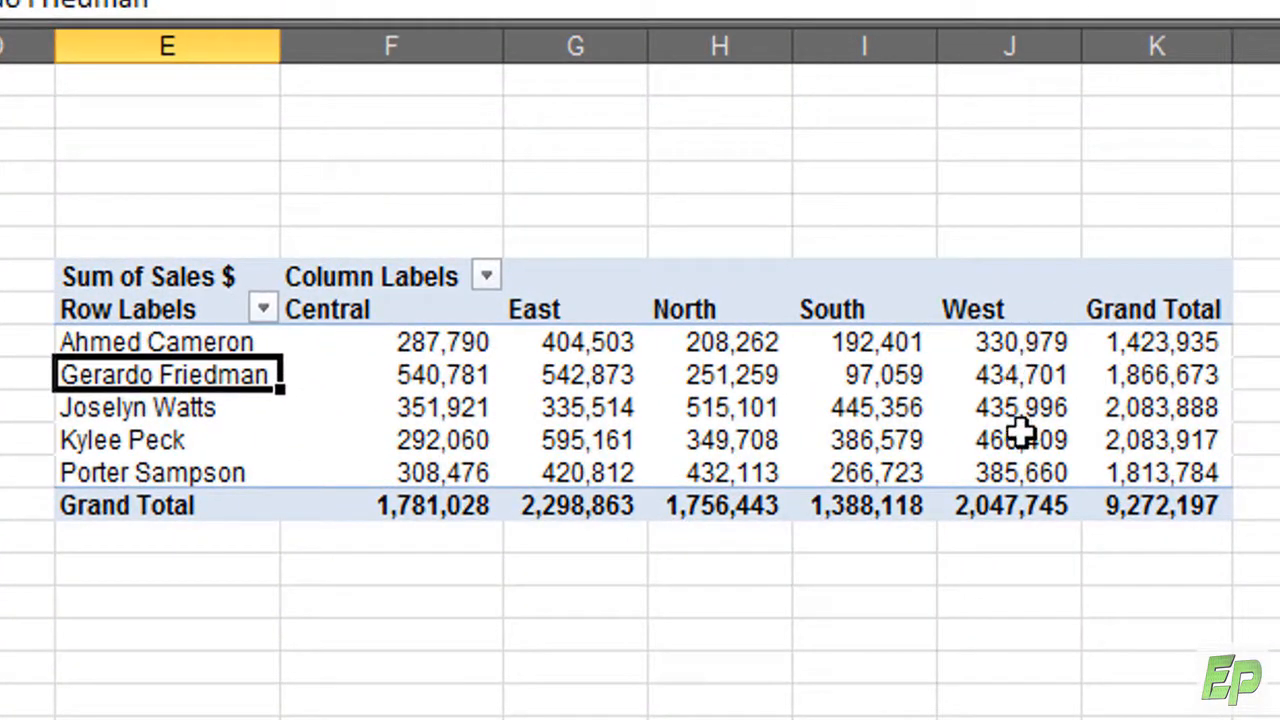
pyautogui.moveTo(1020, 435)
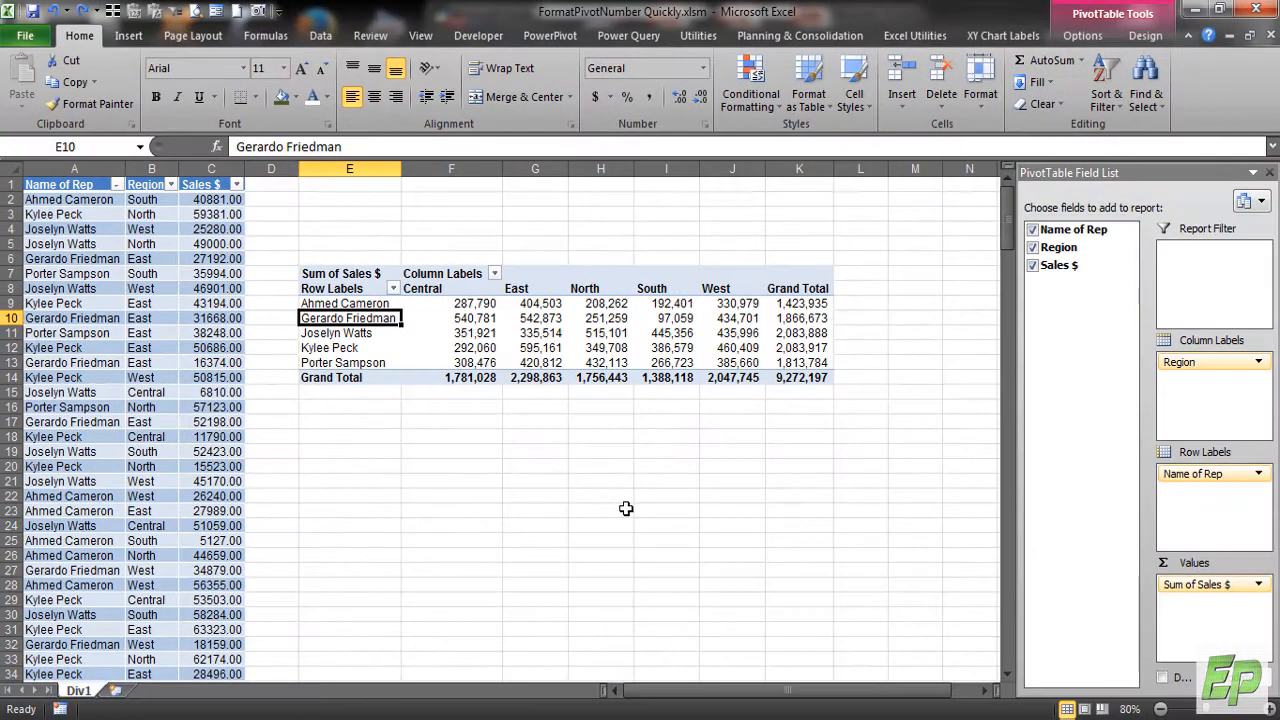
pyautogui.moveTo(659, 497)
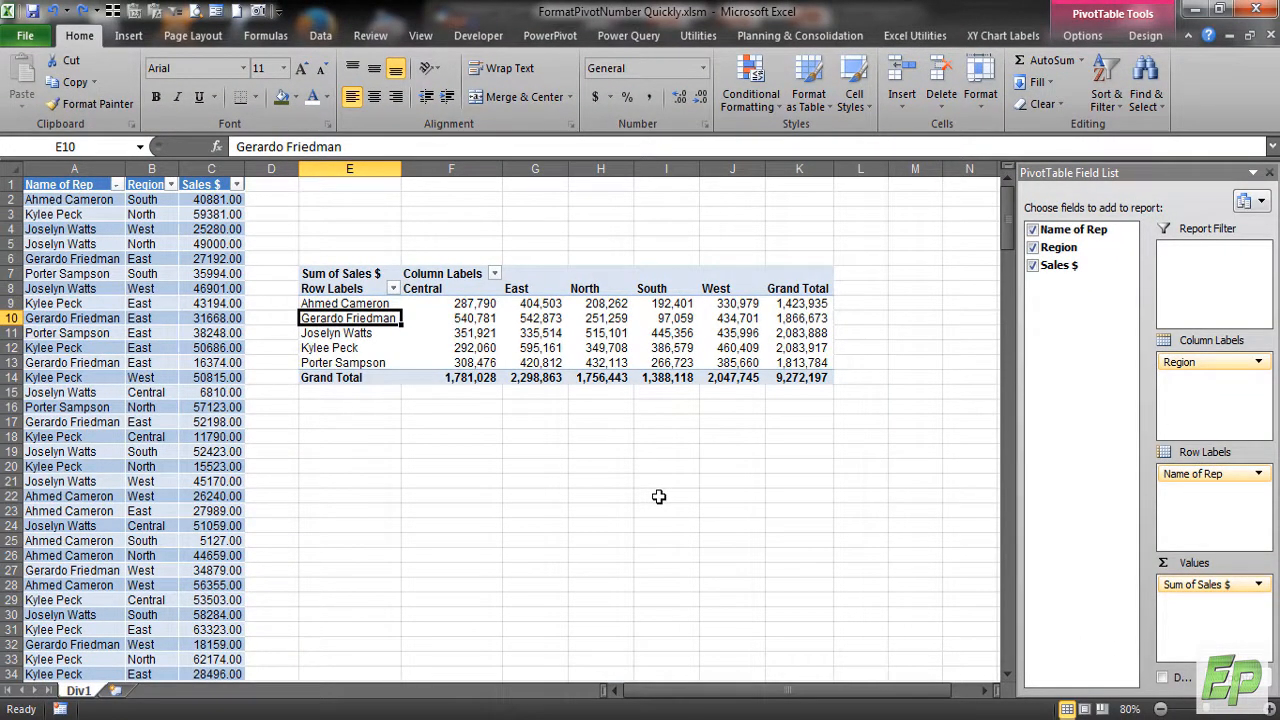
pyautogui.moveTo(941, 78)
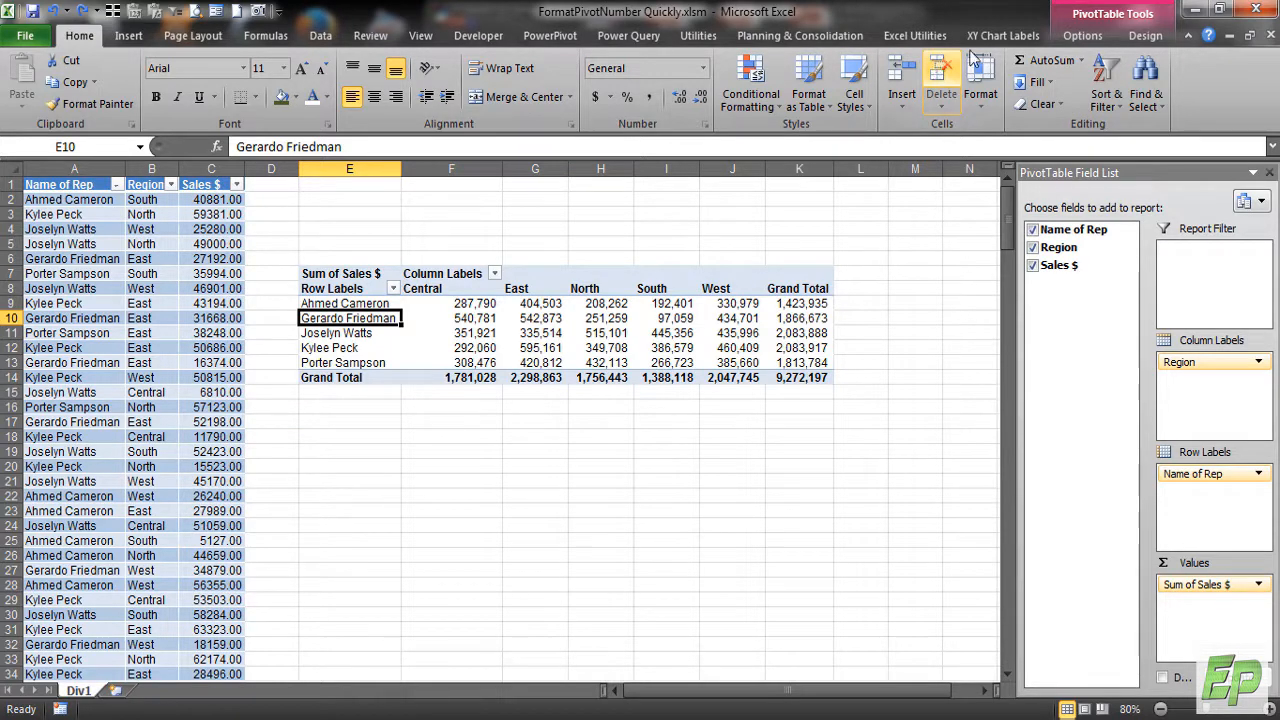
# - Reformat the pivot values as plain Number without the 1000 separator
pyautogui.click(698, 35)
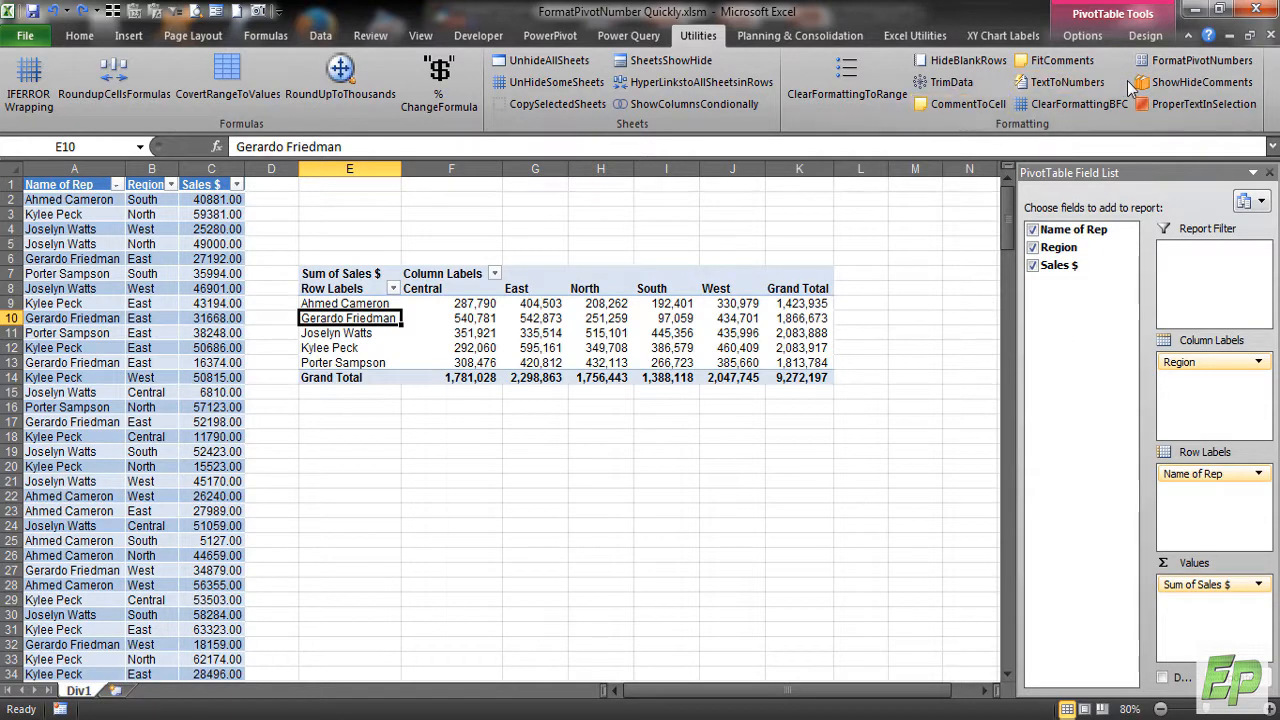
pyautogui.moveTo(1201, 61)
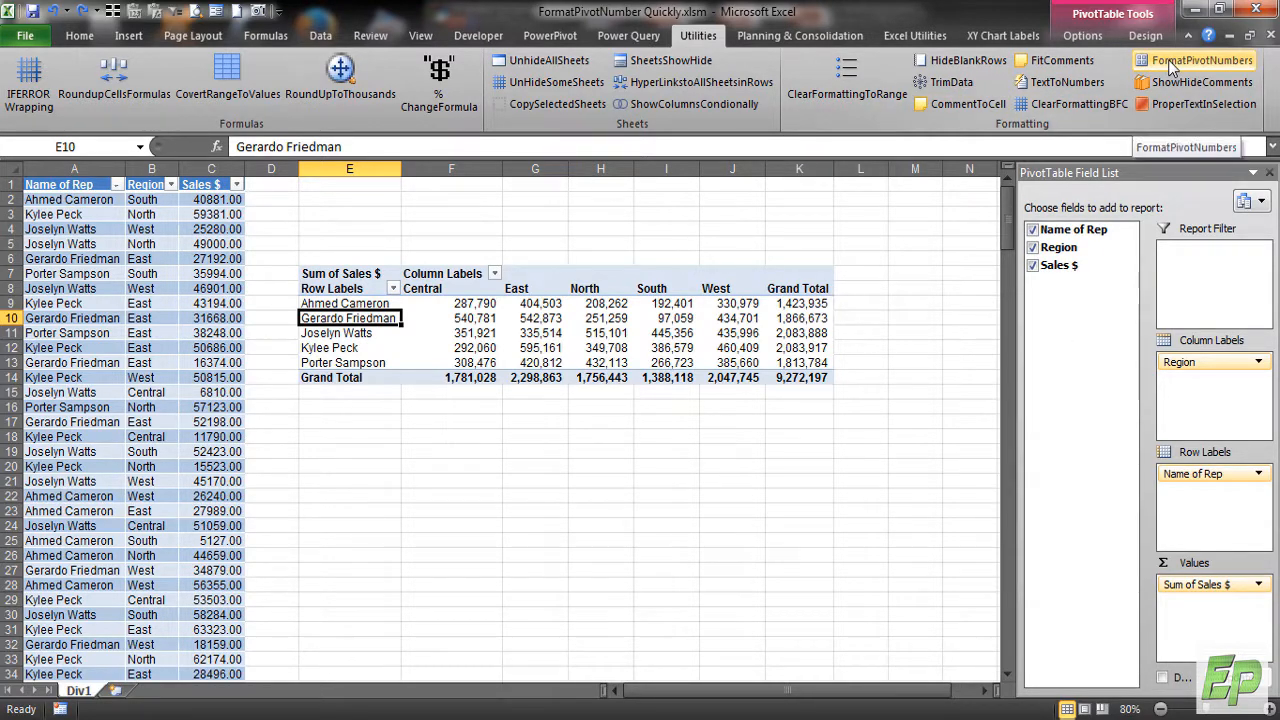
pyautogui.rightClick(451, 333)
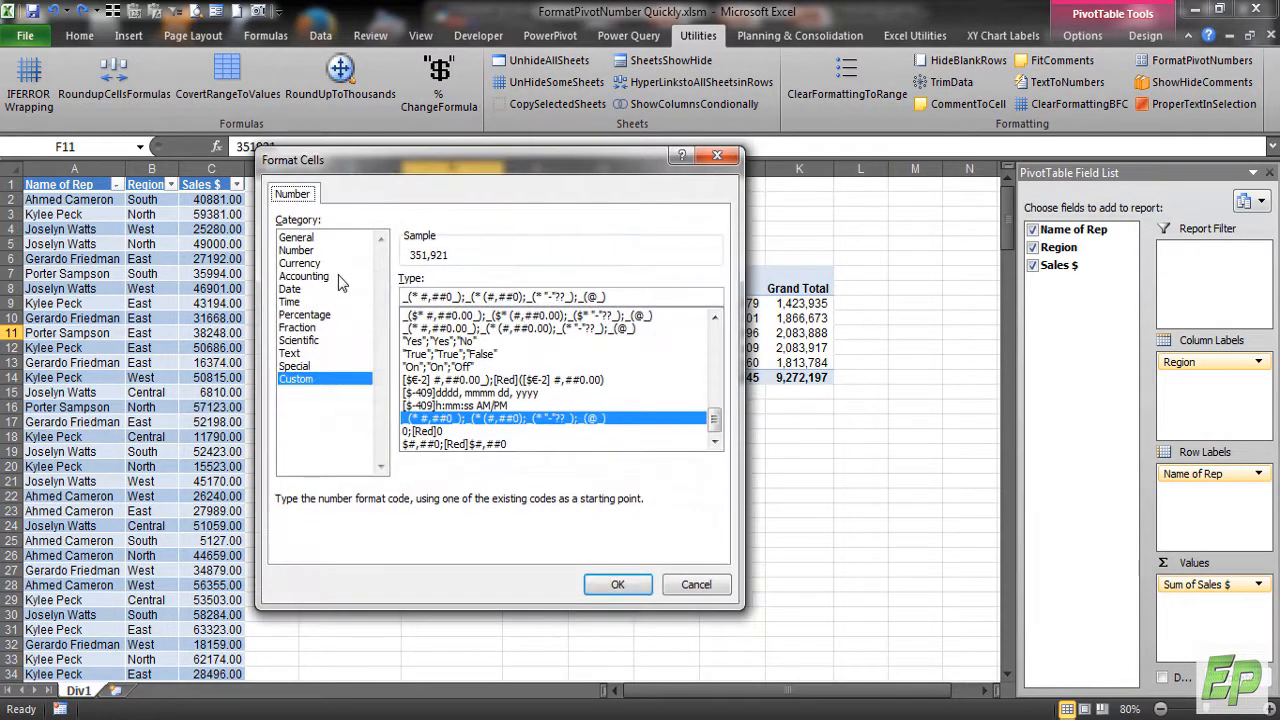
pyautogui.click(296, 250)
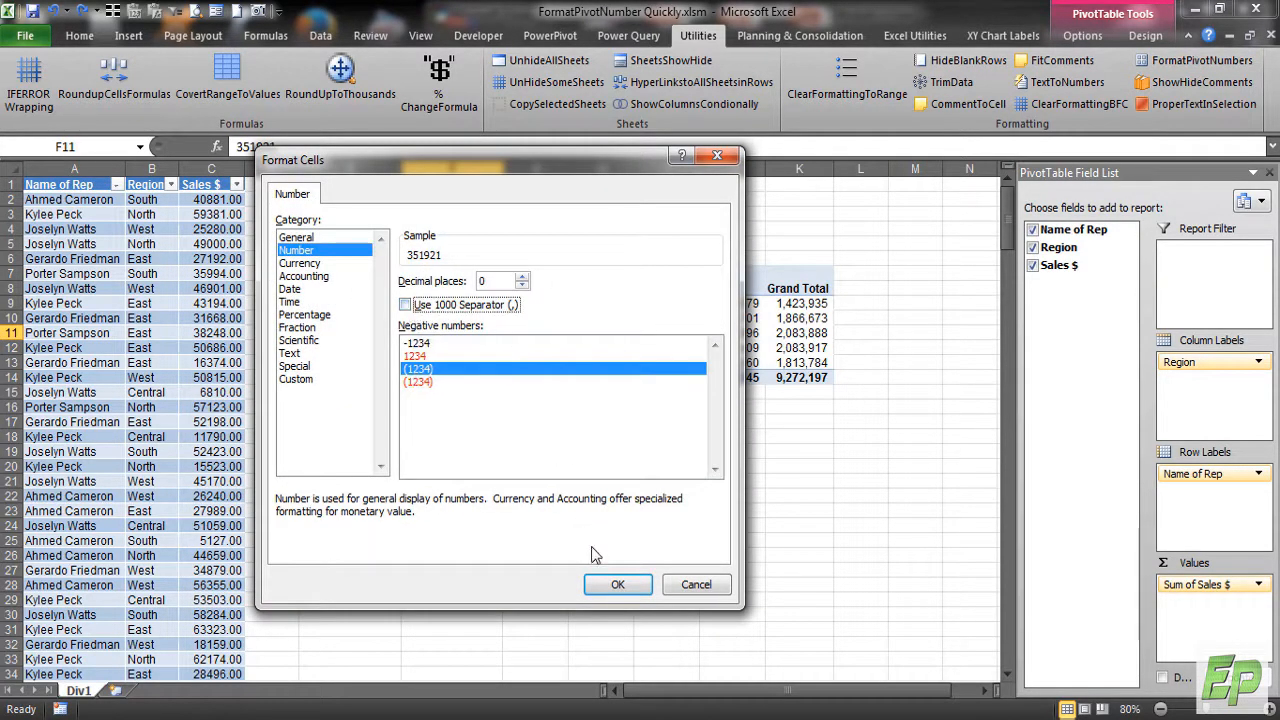
pyautogui.click(618, 584)
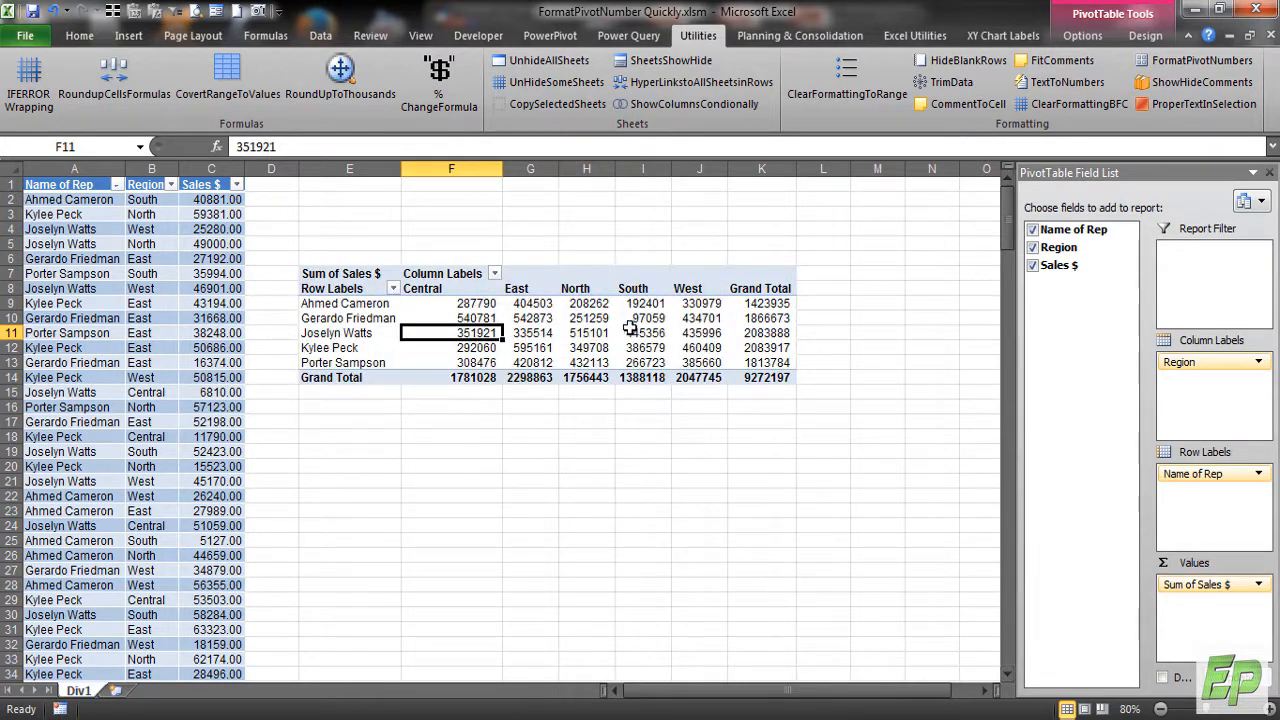
pyautogui.moveTo(562, 347)
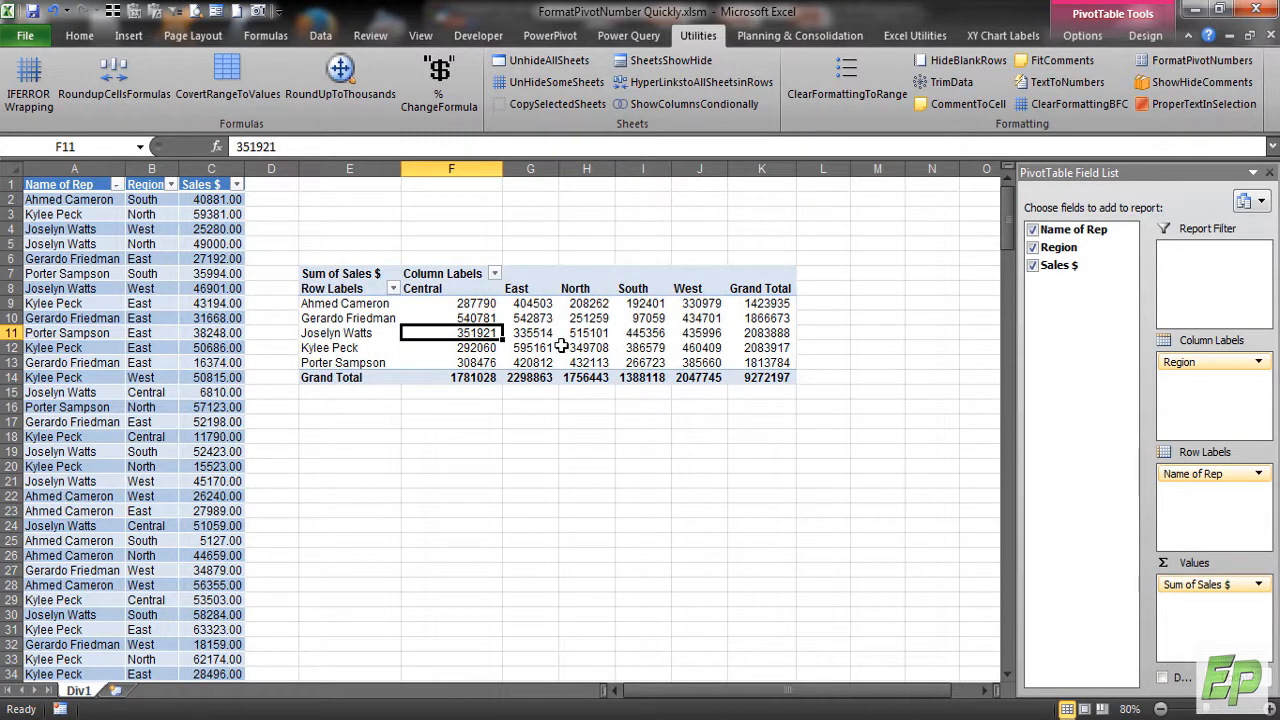
pyautogui.moveTo(558, 345)
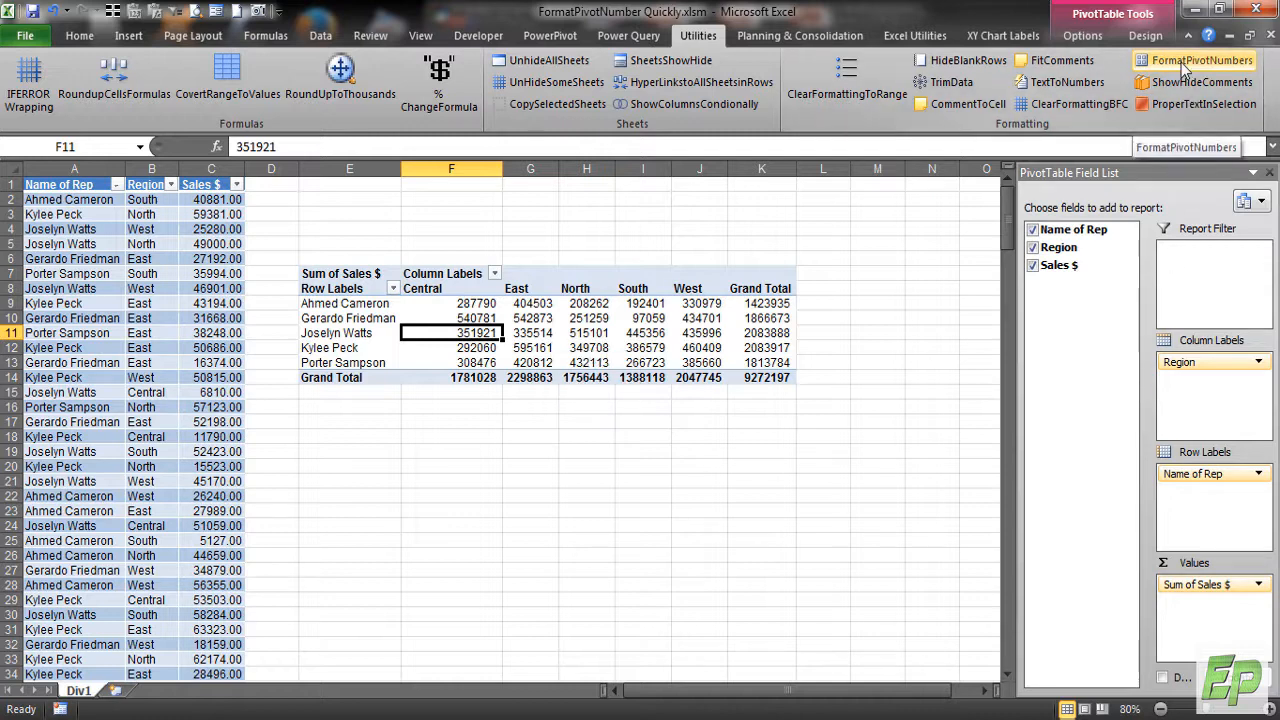
# - Run the FormatPivotNumbers macro button on the Utilities tab
pyautogui.click(1201, 60)
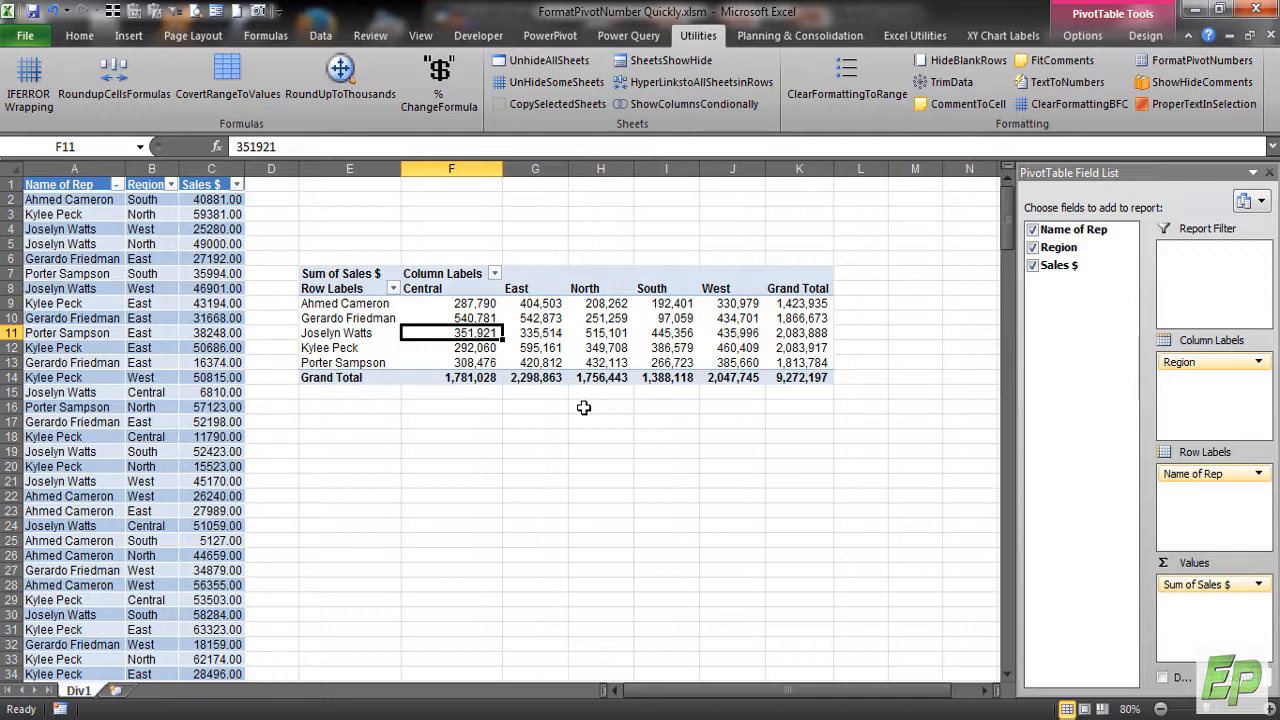
pyautogui.moveTo(538, 437)
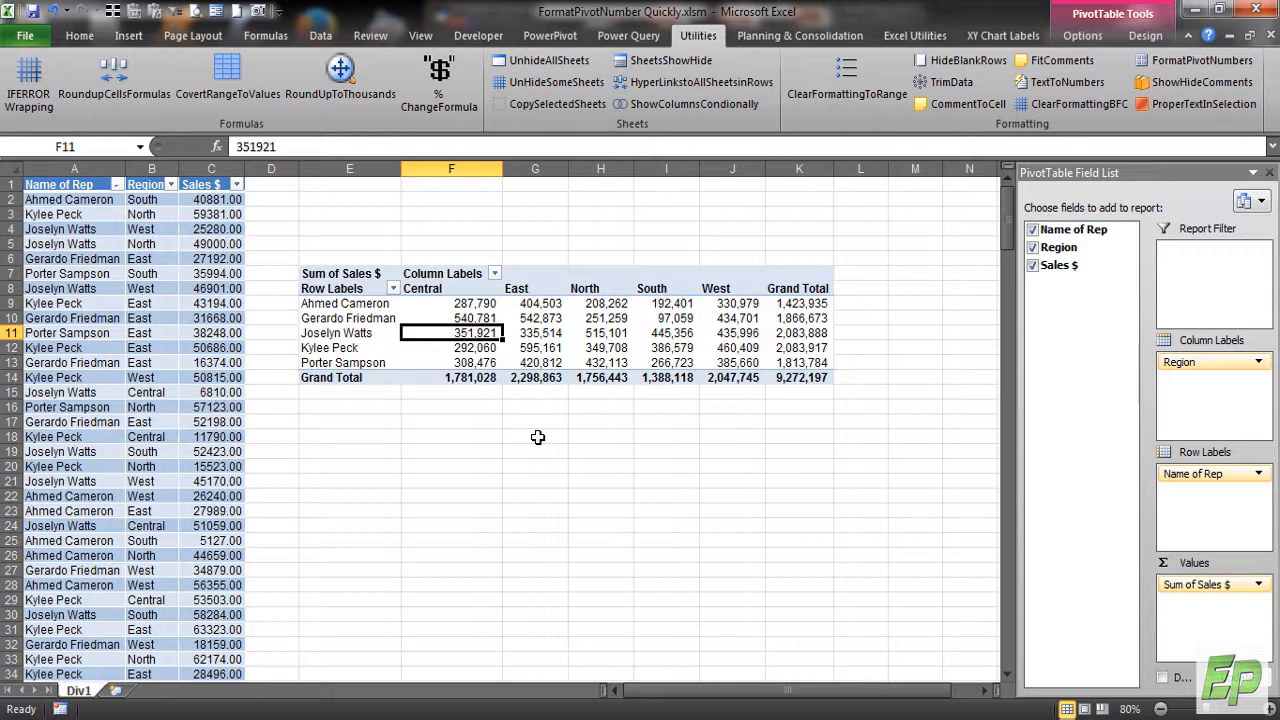